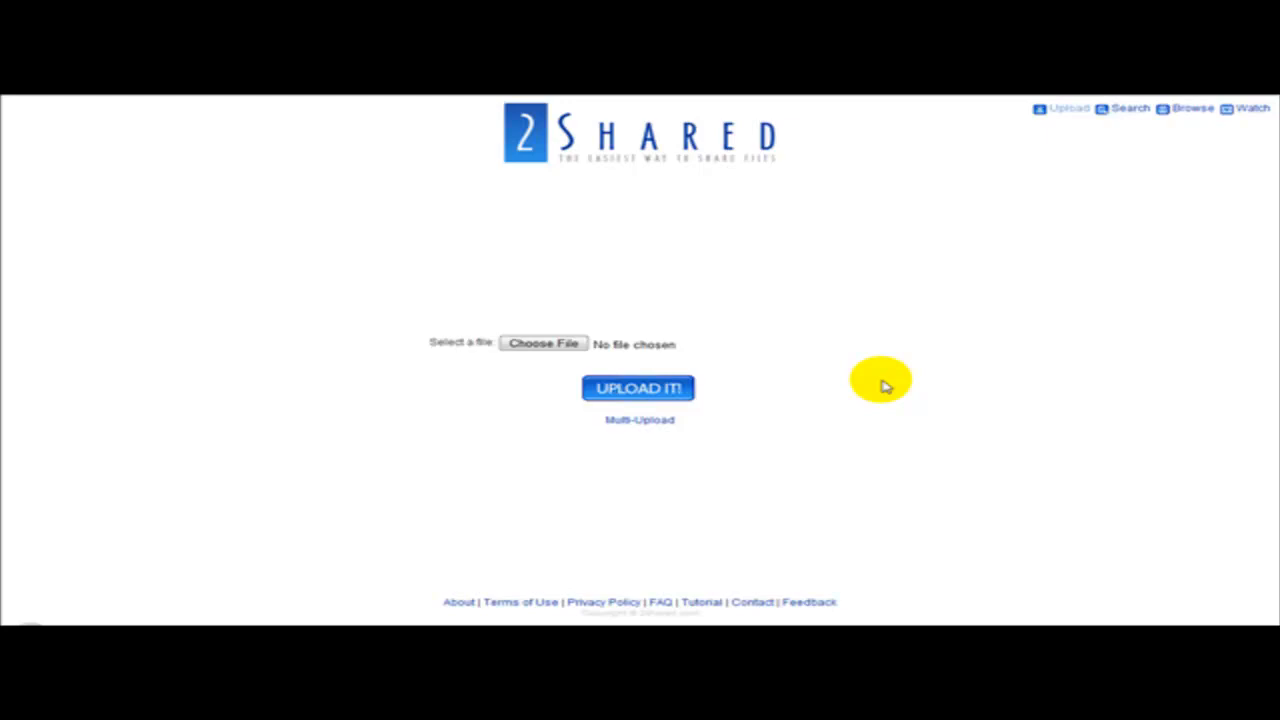
{"action": "mouse_move", "coordinate": [605, 213]}
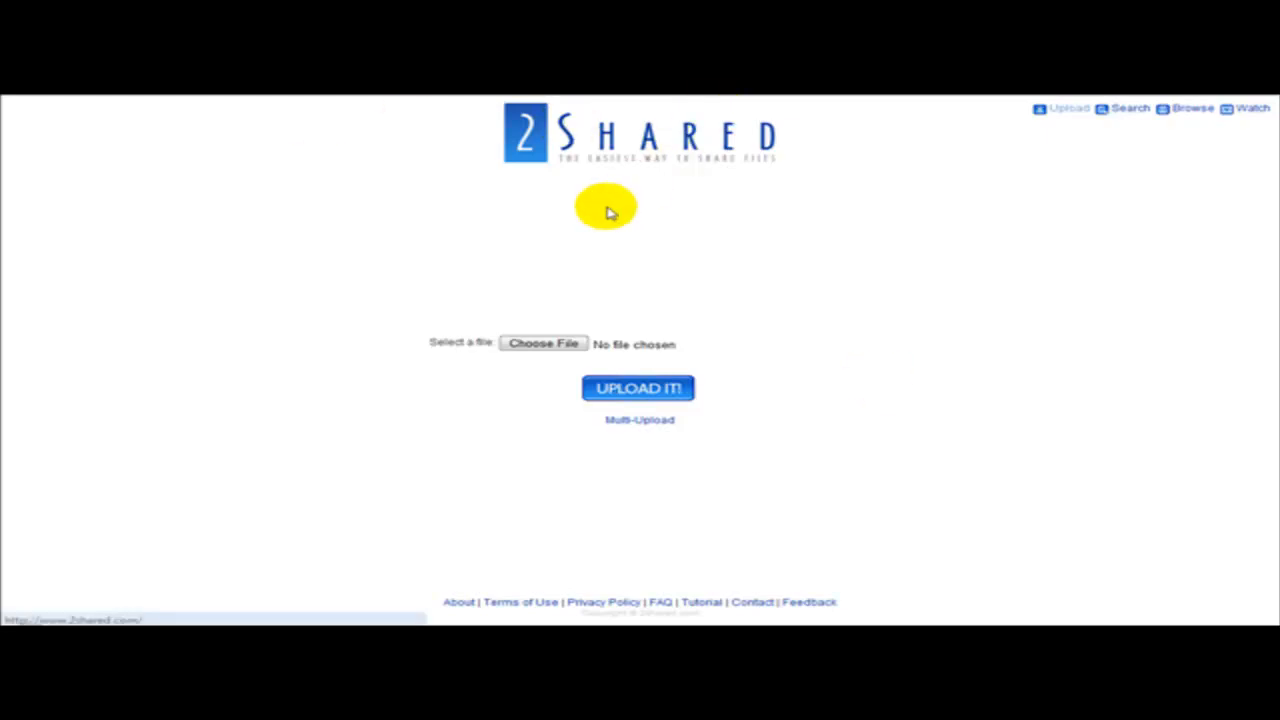
{"action": "mouse_move", "coordinate": [760, 232]}
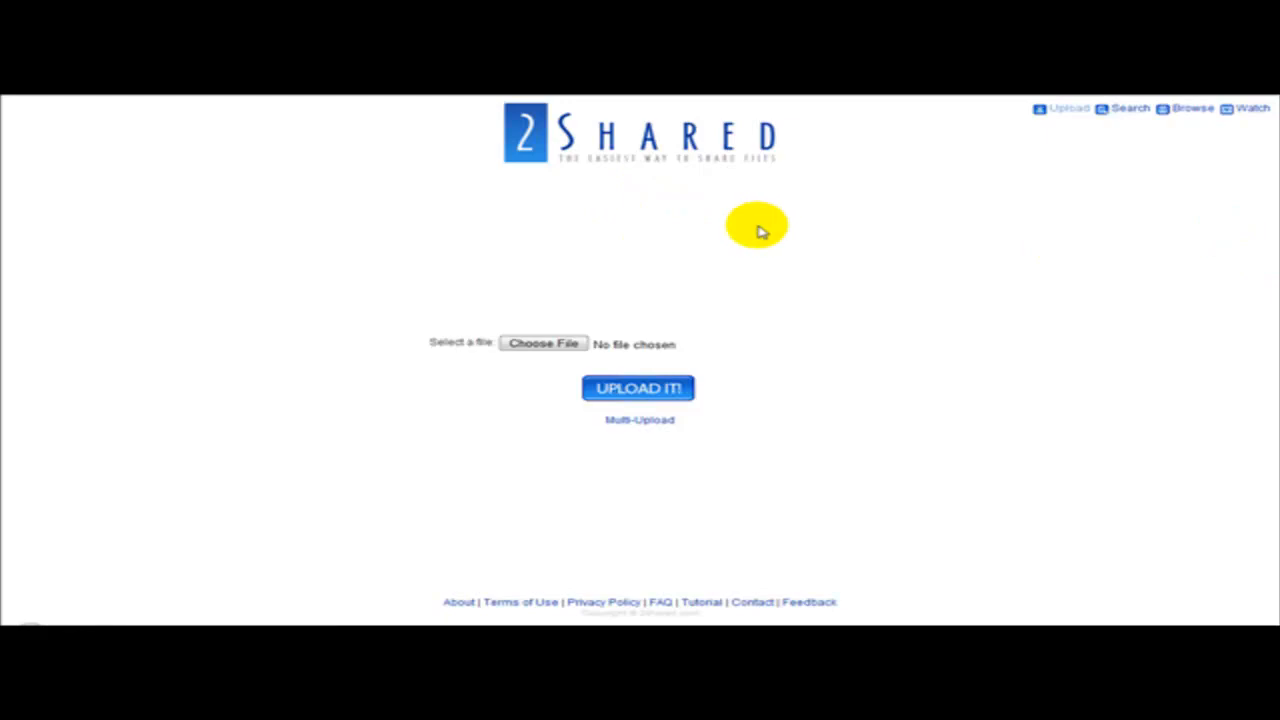
{"action": "mouse_move", "coordinate": [785, 218]}
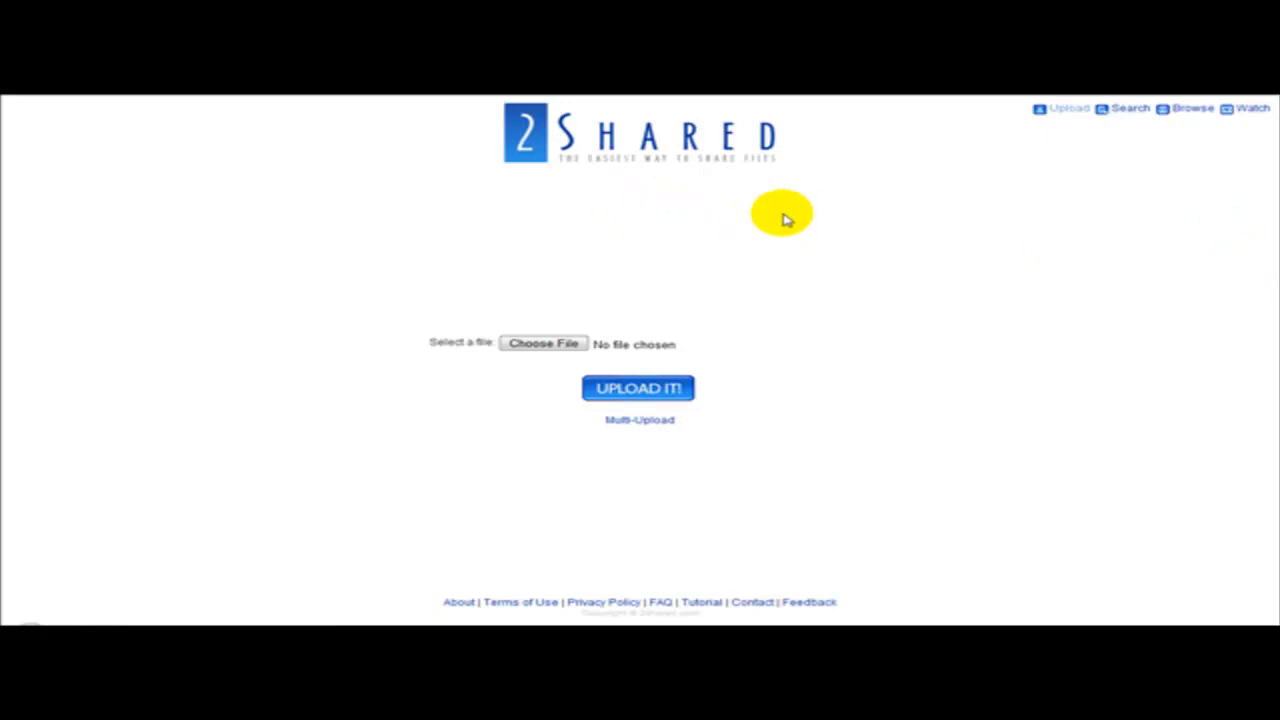
{"action": "mouse_move", "coordinate": [838, 205]}
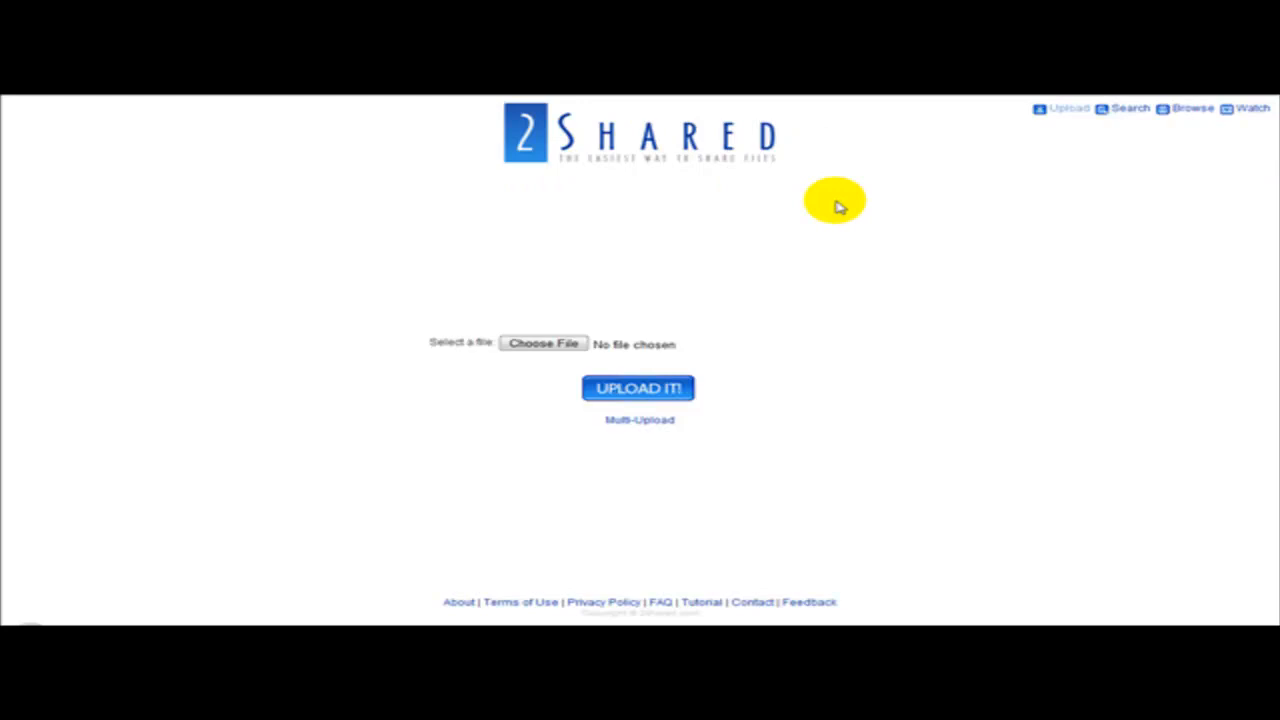
{"action": "mouse_move", "coordinate": [562, 200]}
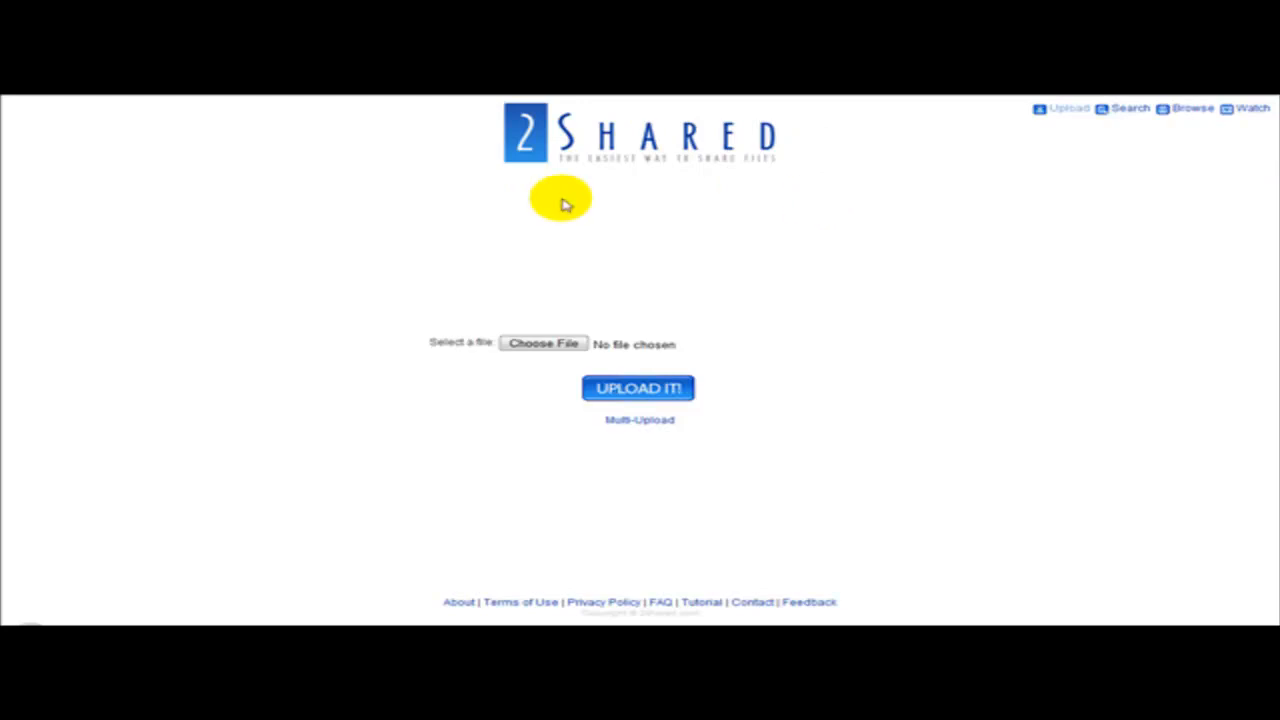
{"action": "mouse_move", "coordinate": [978, 160]}
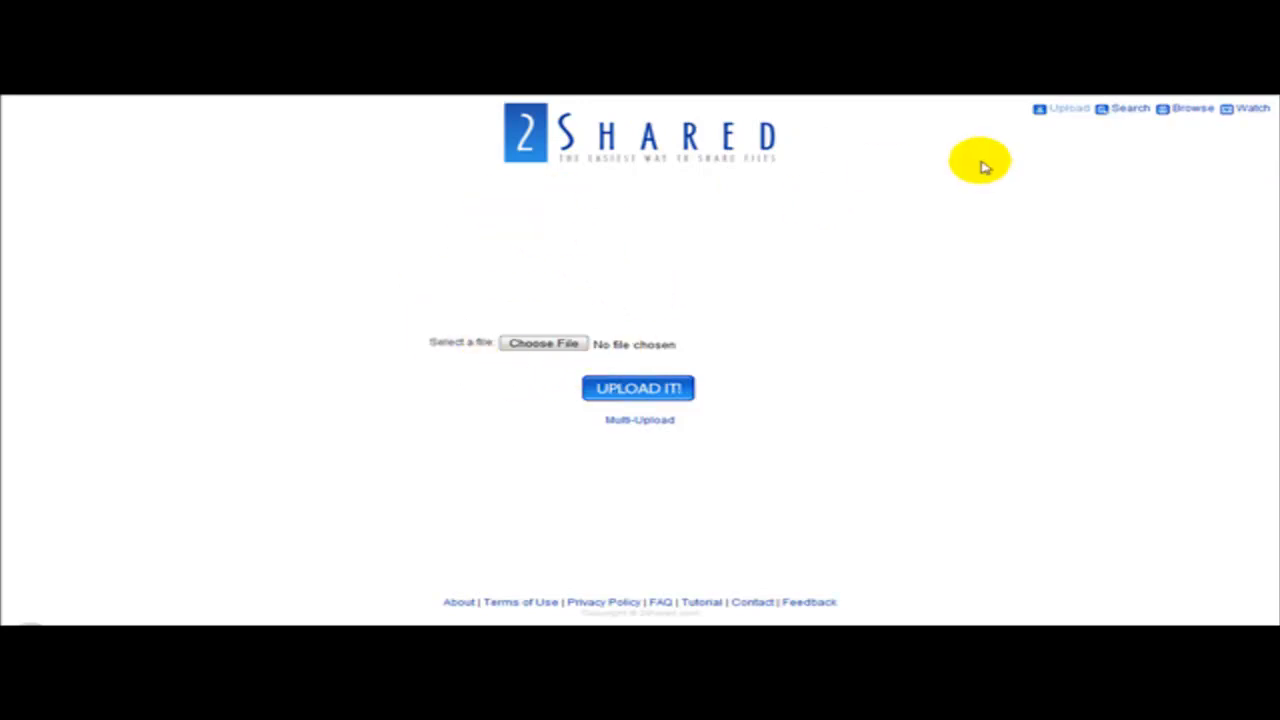
{"action": "mouse_move", "coordinate": [543, 343]}
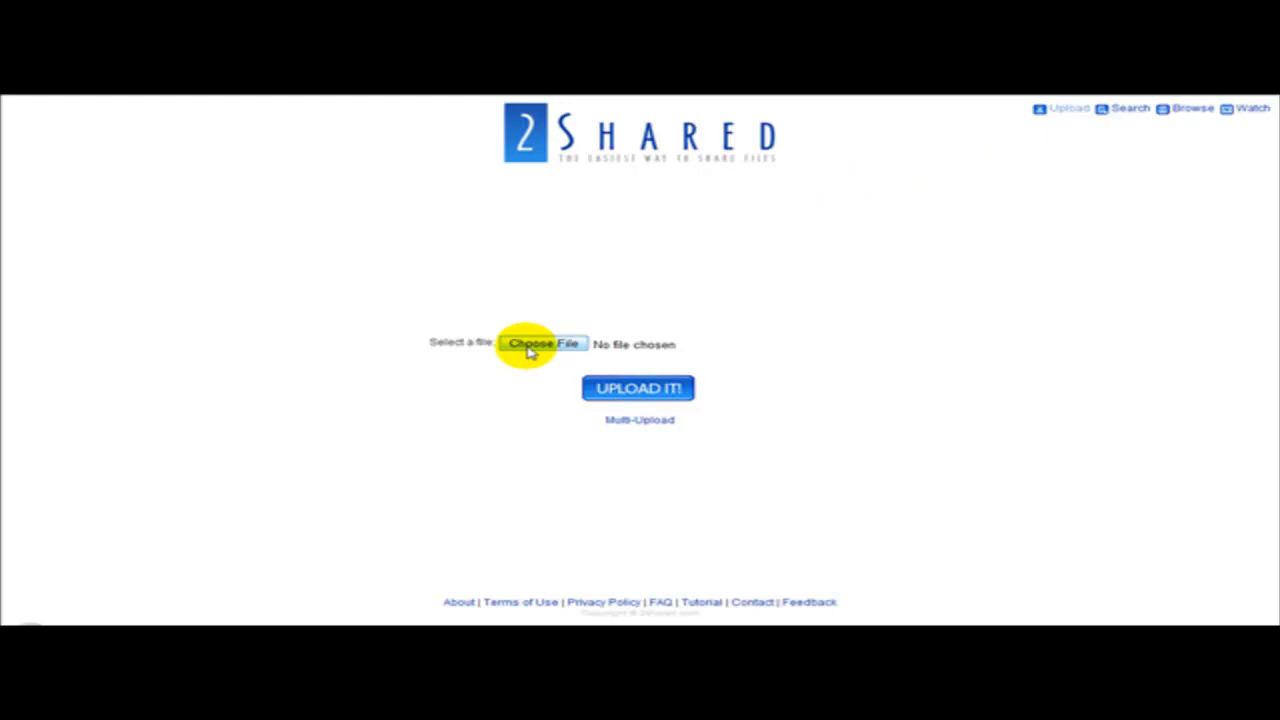
Choose Document Test.docx from the PC and upload it to 2shared
{"action": "left_click", "coordinate": [542, 343]}
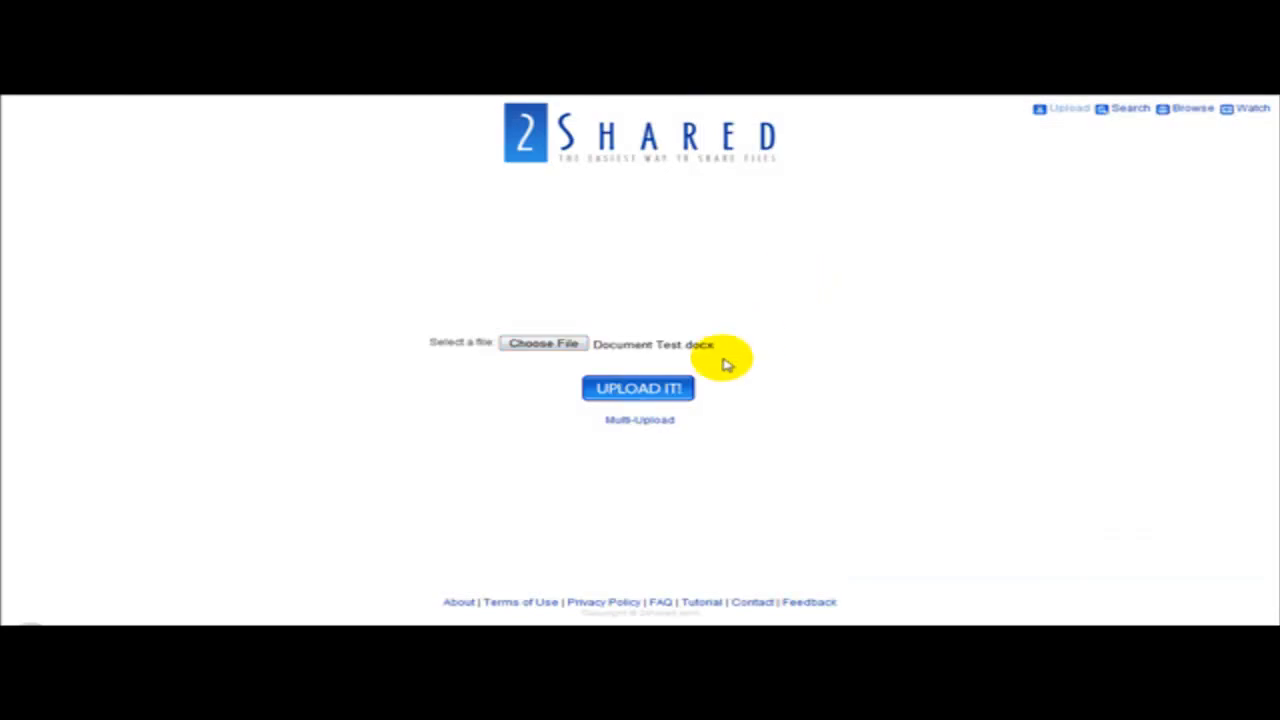
{"action": "left_click", "coordinate": [638, 388]}
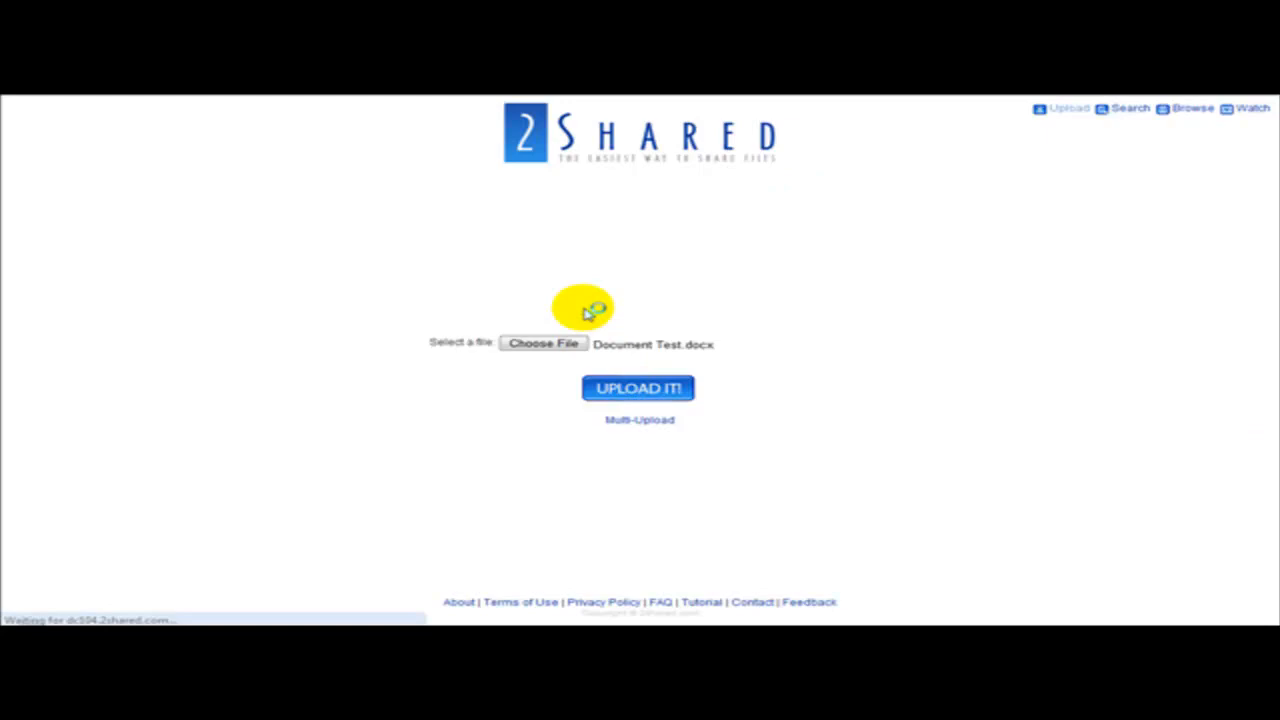
{"action": "mouse_move", "coordinate": [708, 320]}
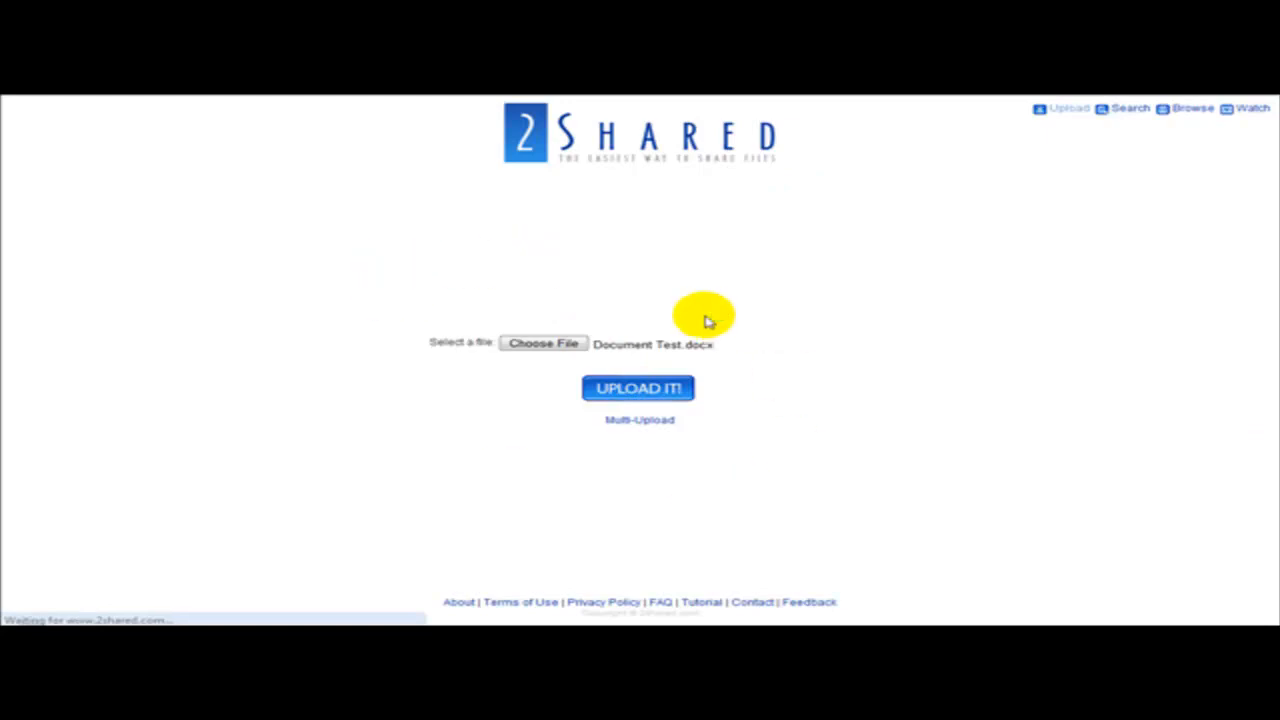
{"action": "left_click", "coordinate": [638, 388]}
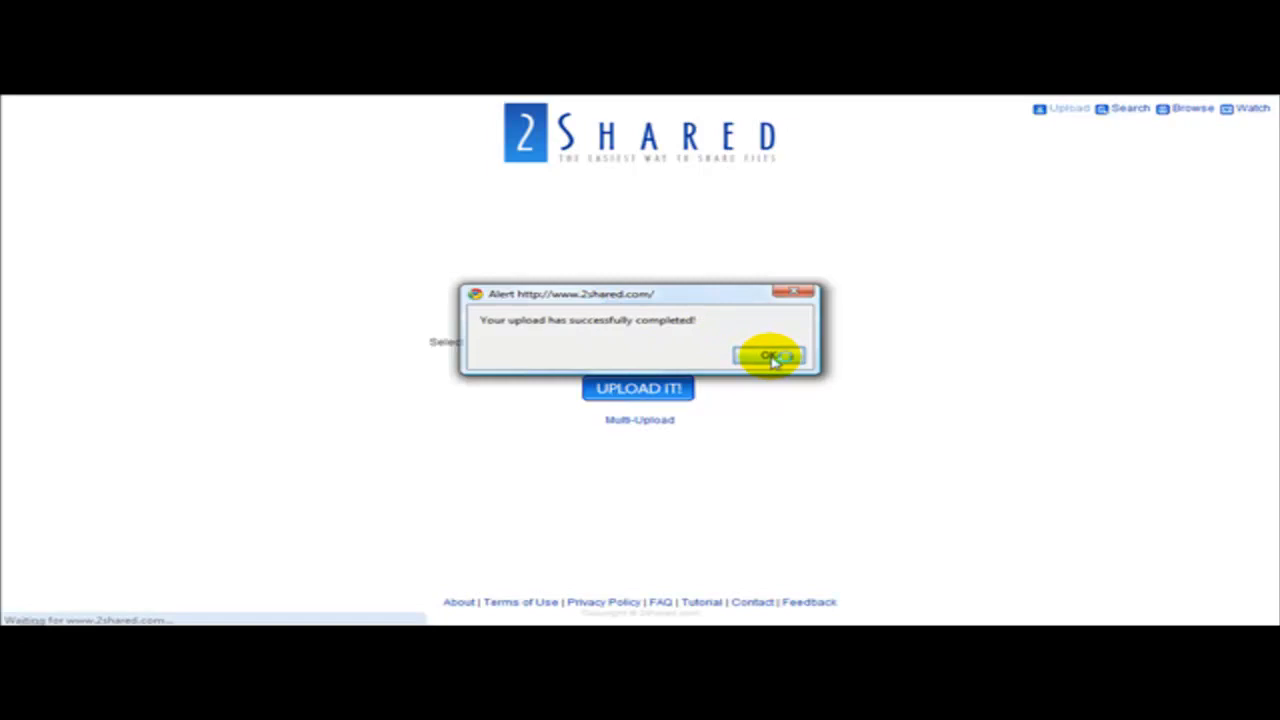
Dismiss the upload alert, select the download link, and go to the download page
{"action": "left_click", "coordinate": [770, 356]}
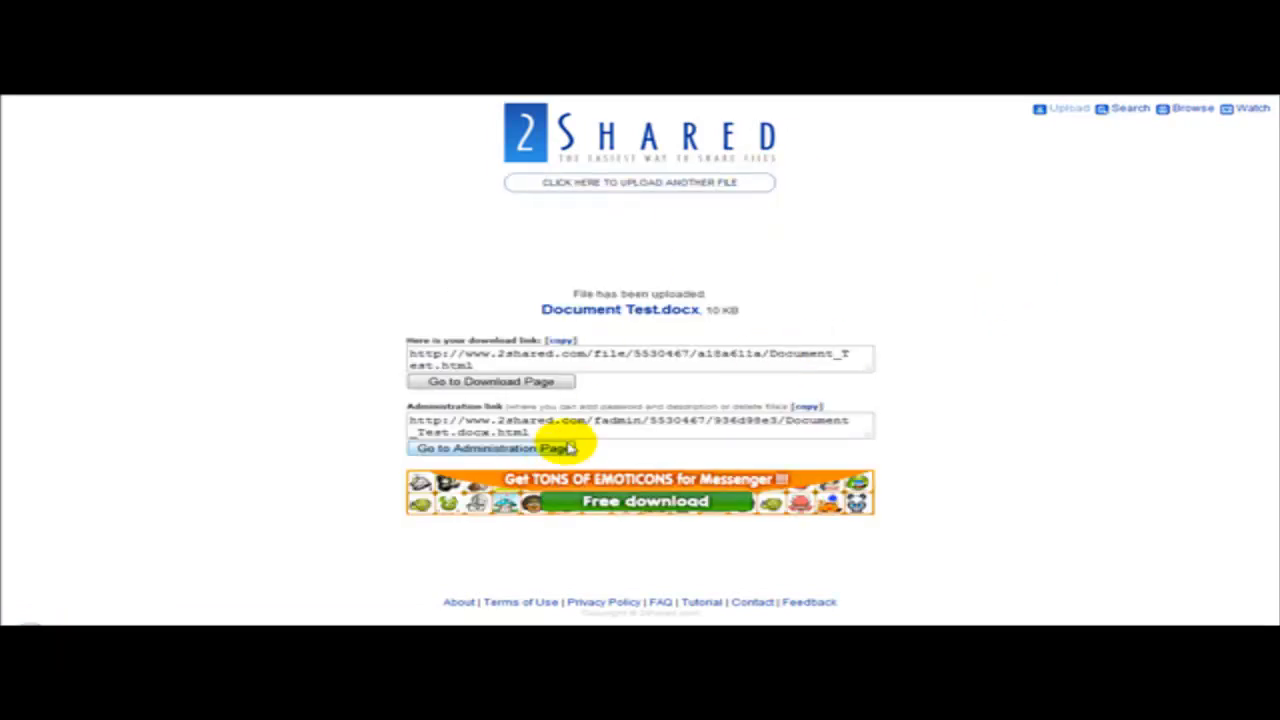
{"action": "mouse_move", "coordinate": [537, 370]}
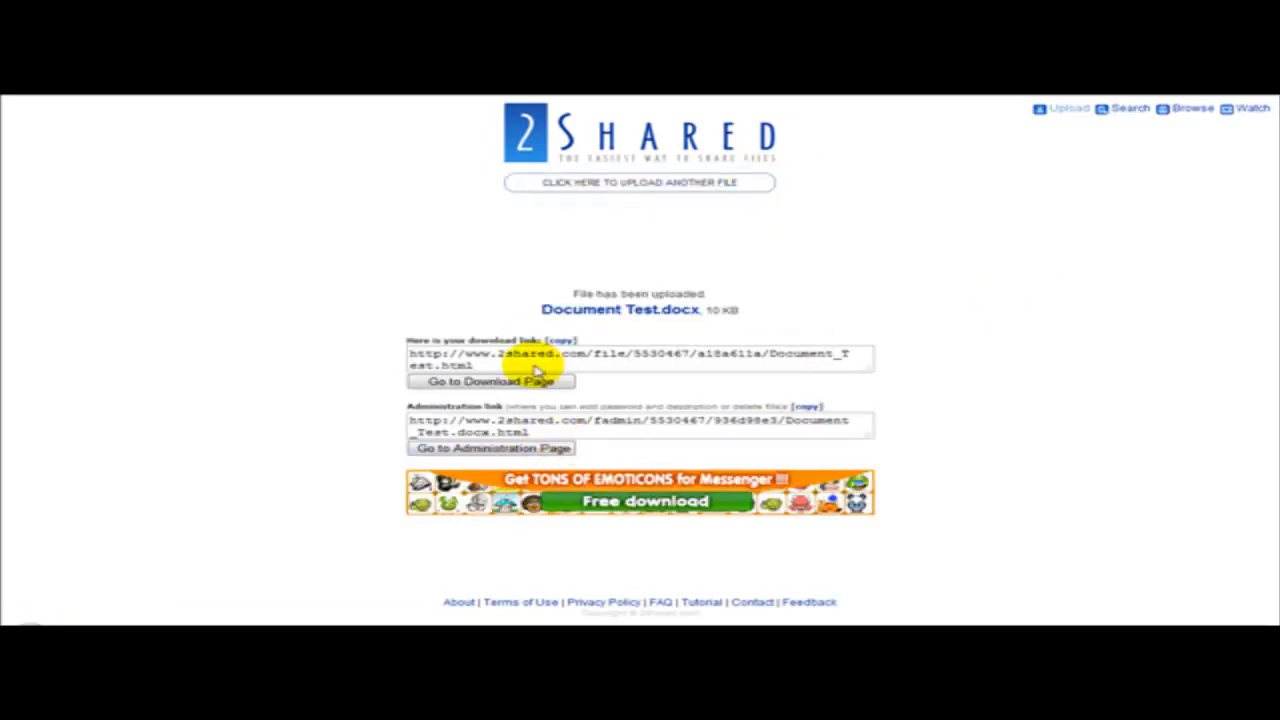
{"action": "triple_click", "coordinate": [640, 358]}
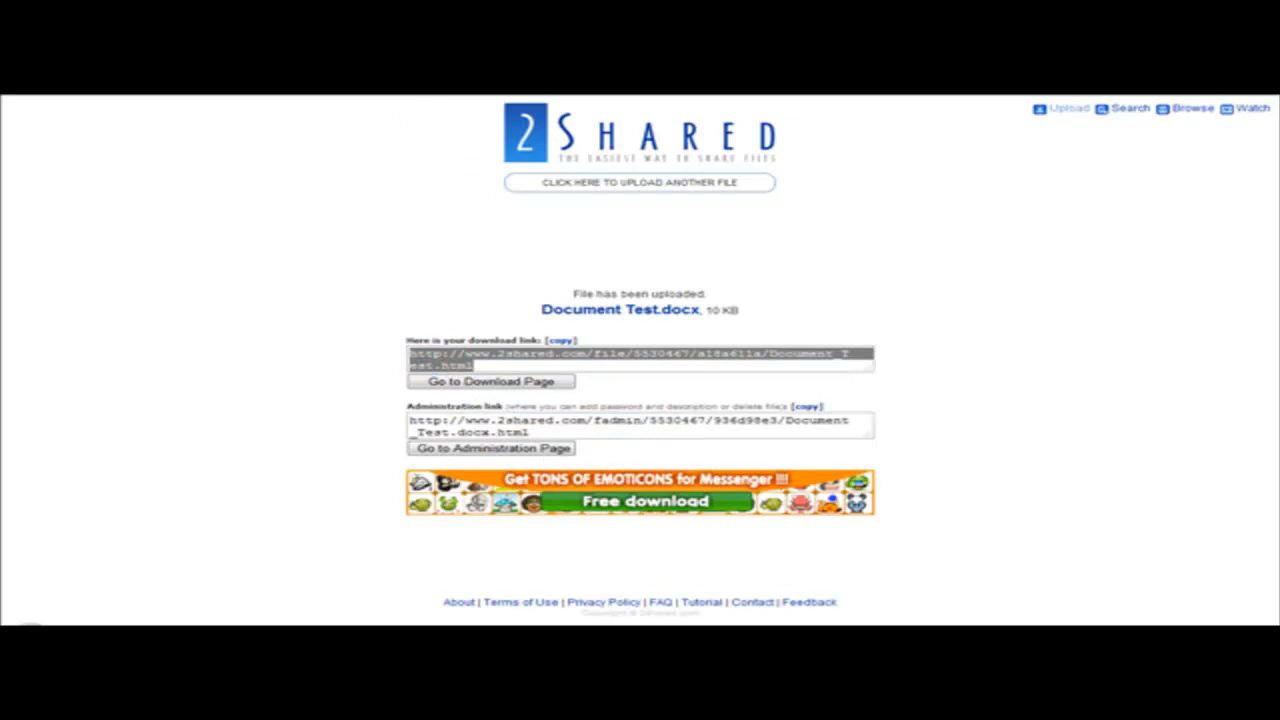
{"action": "left_click", "coordinate": [489, 381]}
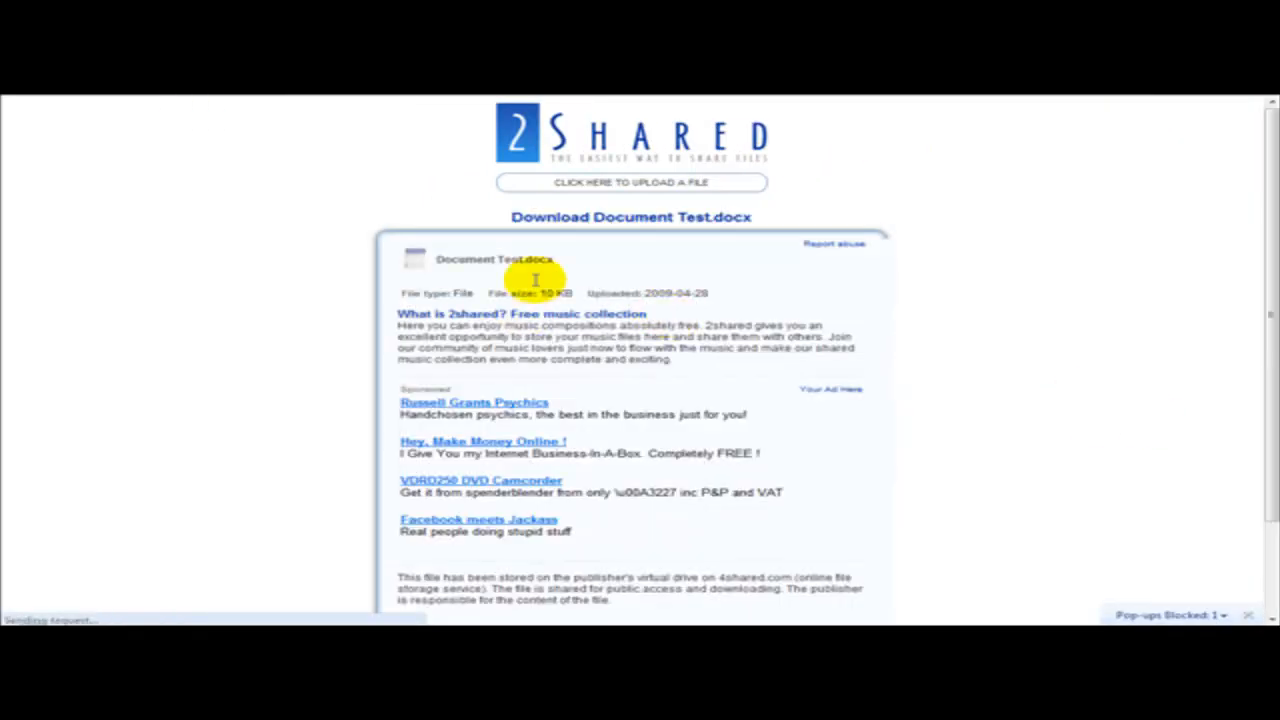
Scroll the Document Test.docx download page to the save-to-PC link
{"action": "scroll", "scroll_direction": "down", "scroll_amount": 3}
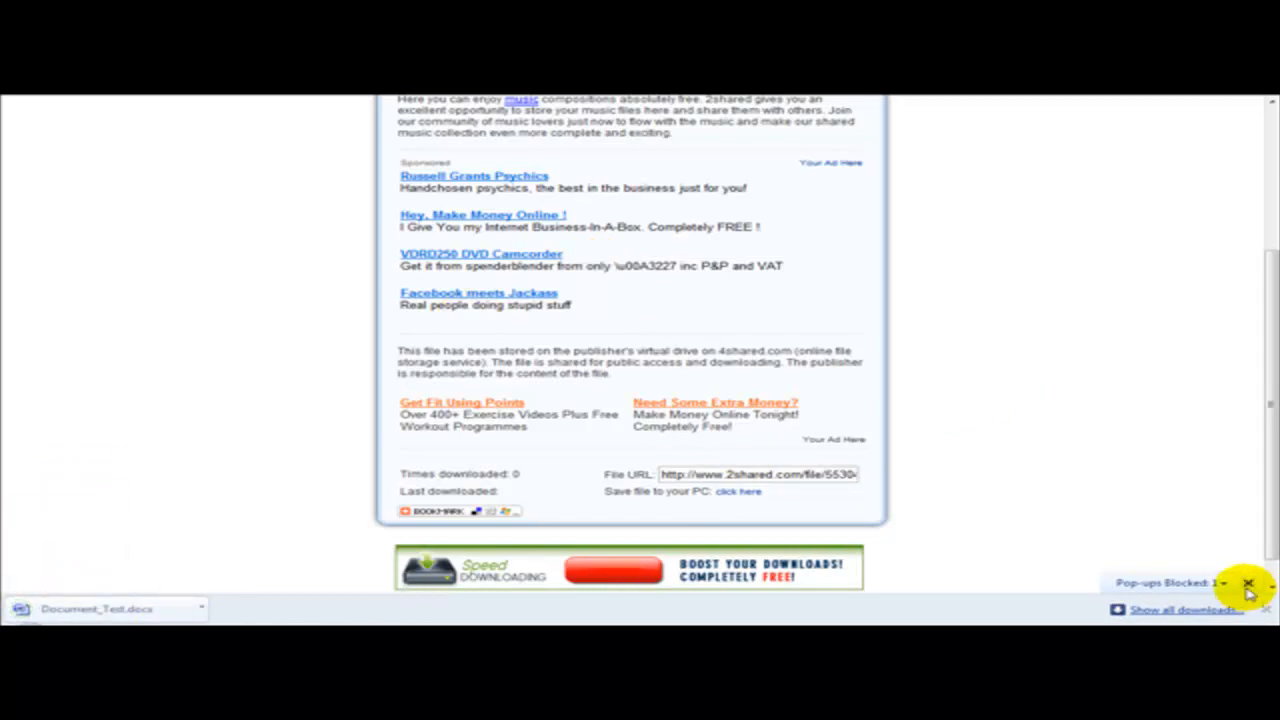
{"action": "scroll", "scroll_direction": "up", "scroll_amount": 3}
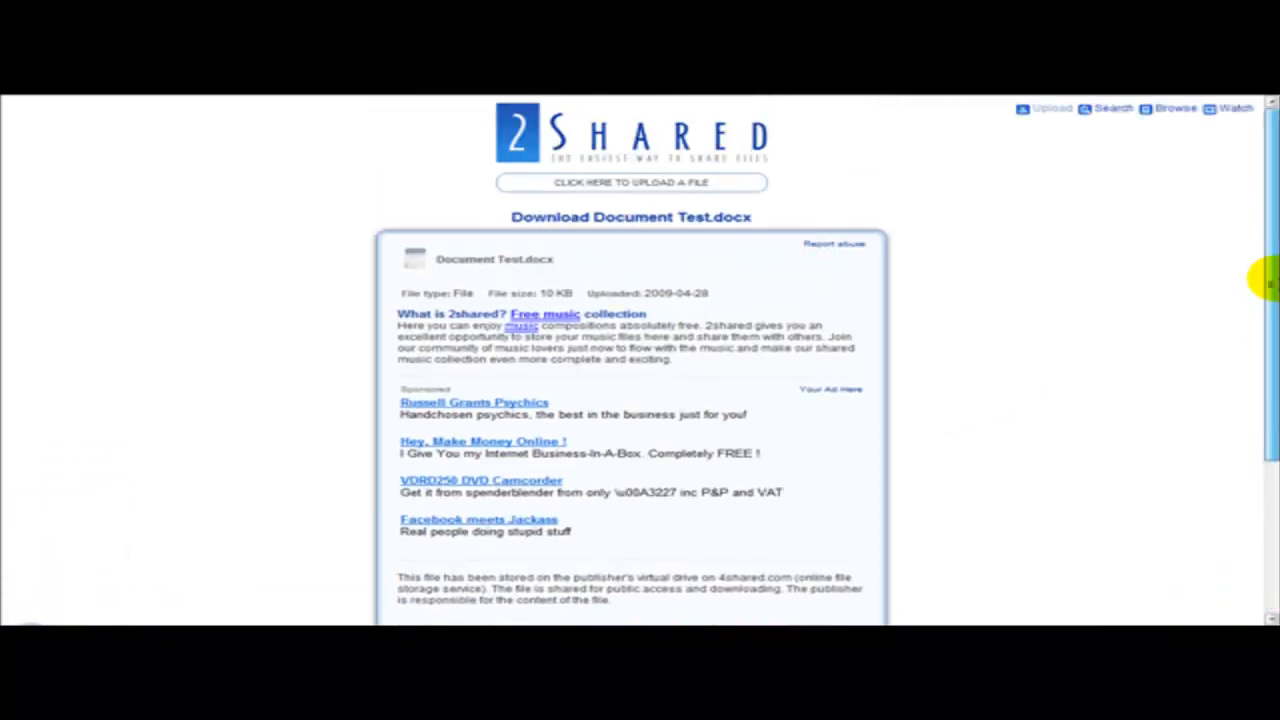
{"action": "mouse_move", "coordinate": [337, 167]}
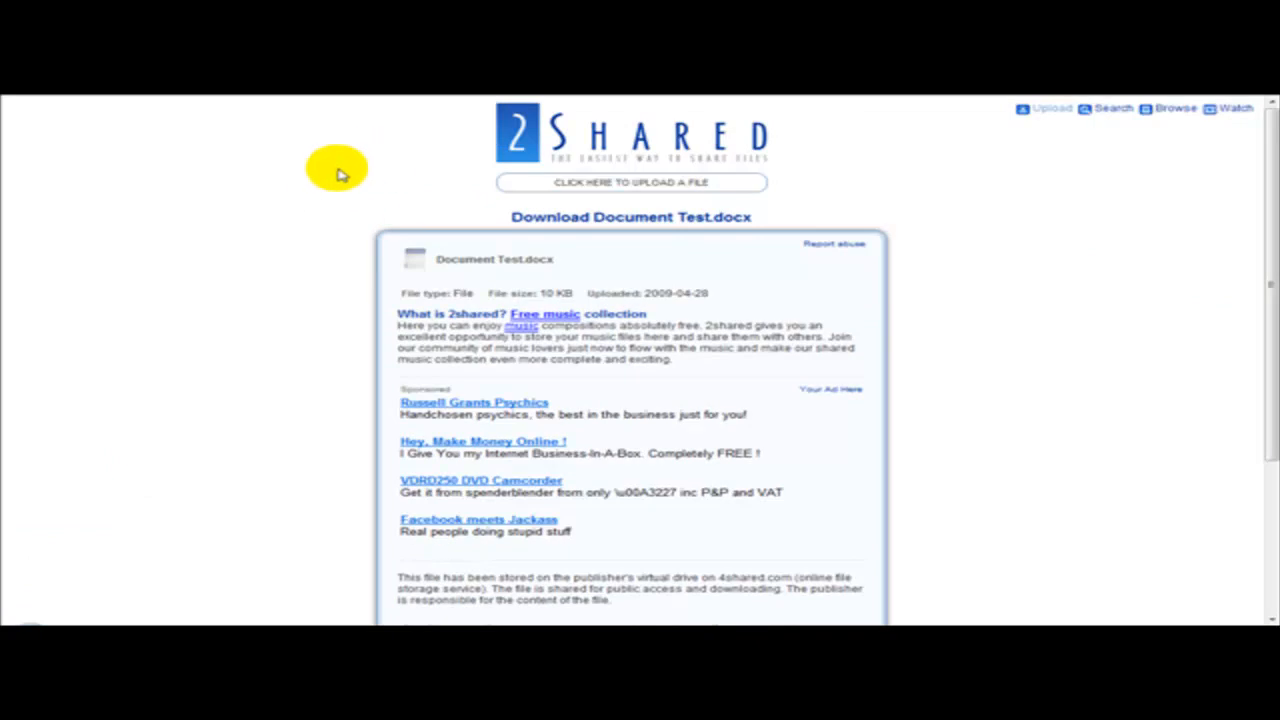
{"action": "mouse_move", "coordinate": [42, 262]}
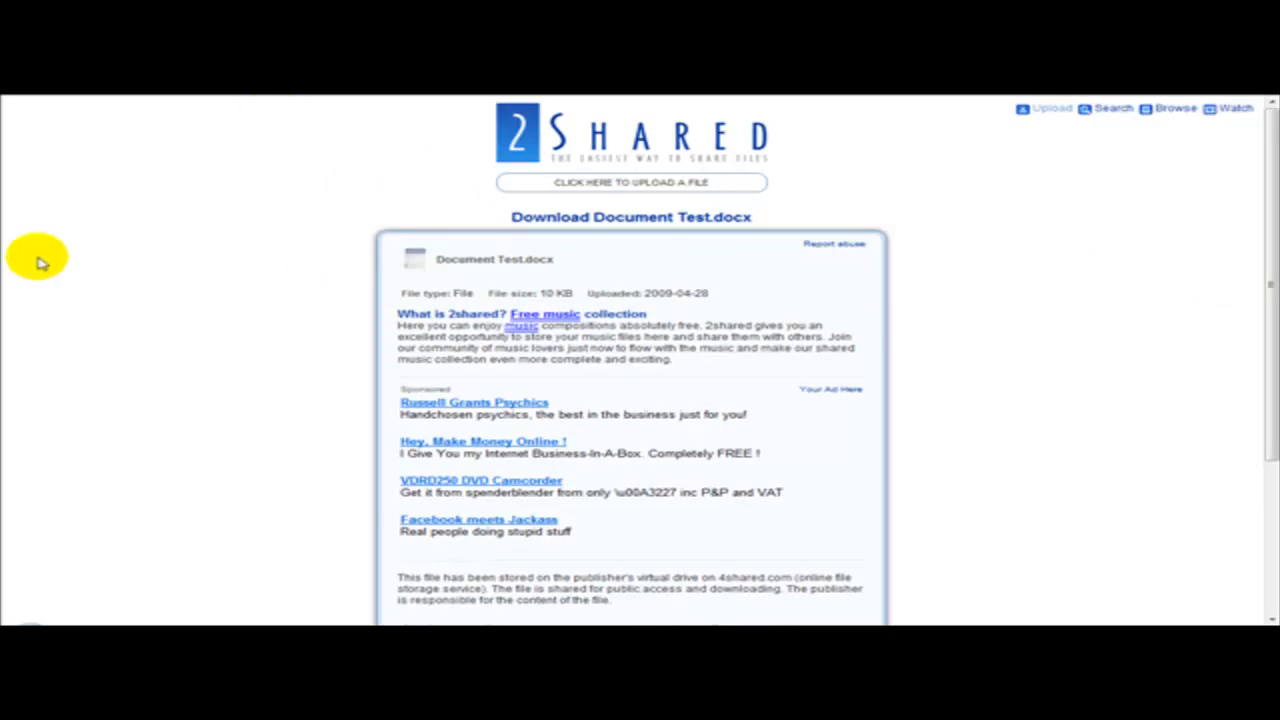